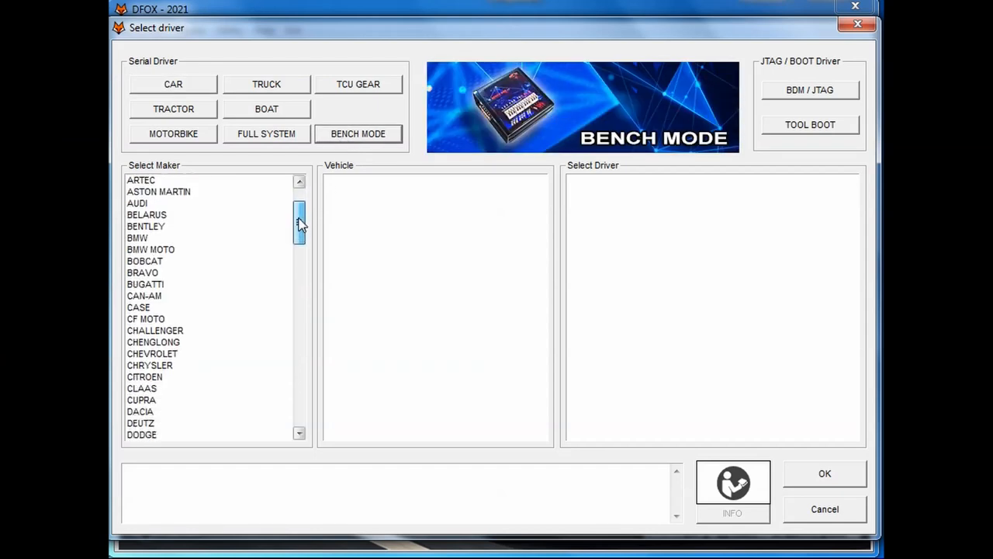
Select HYUNDAI as maker and TC1766 - Hyundai Kia as vehicle in Select driver.
scroll("down", 3)
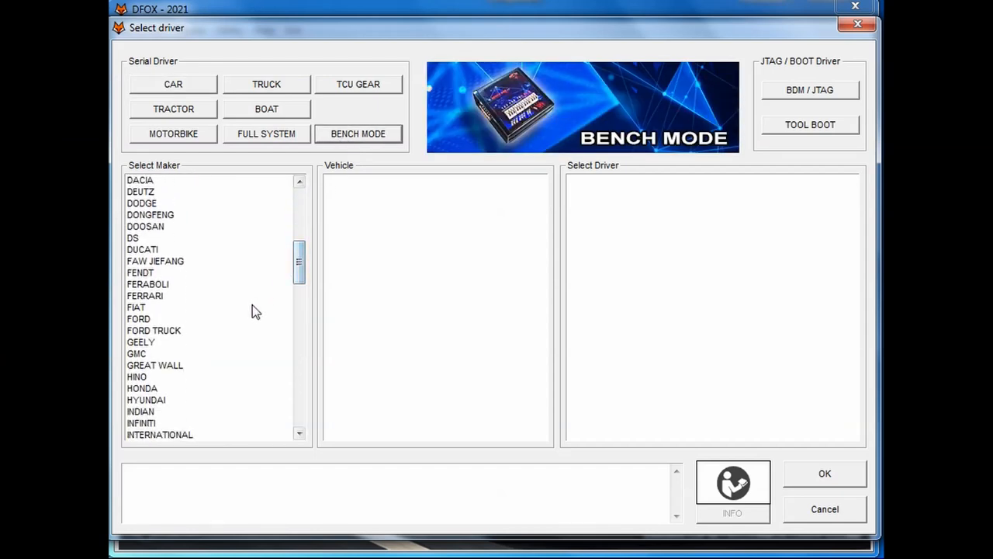
left_click(146, 400)
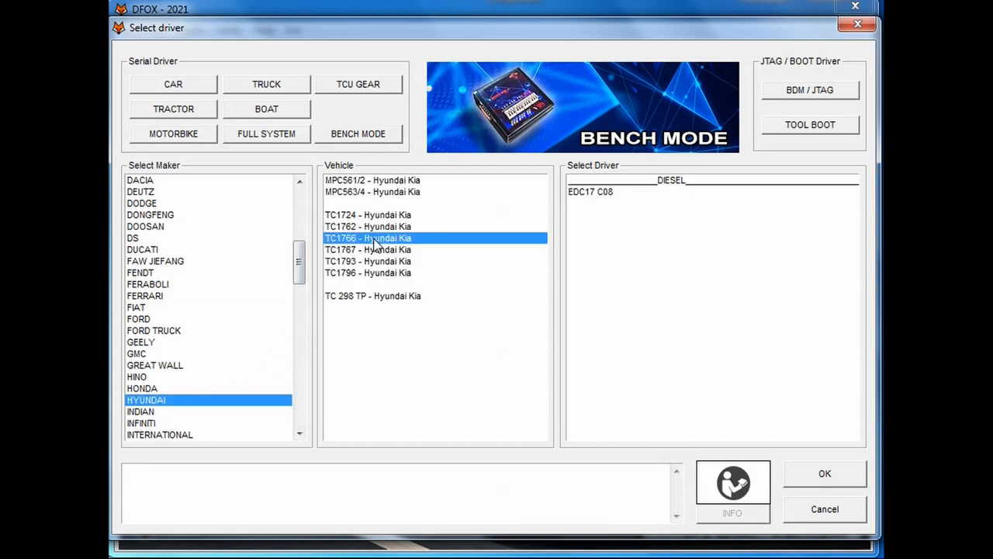
left_click(590, 193)
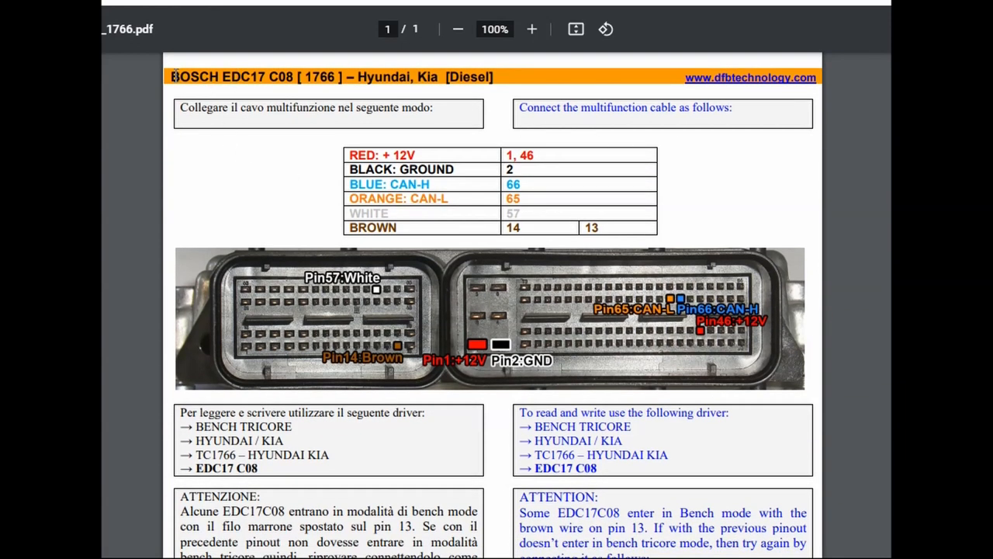
mouse_move(295, 178)
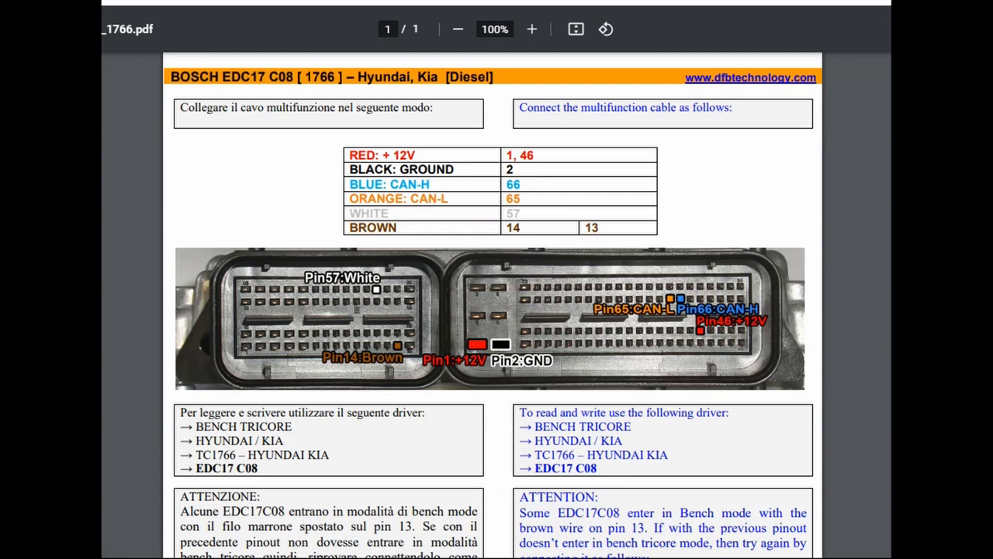
Scroll through the BOSCH EDC17 C08 [1766] bench-mode pinout PDF.
scroll("down", 3)
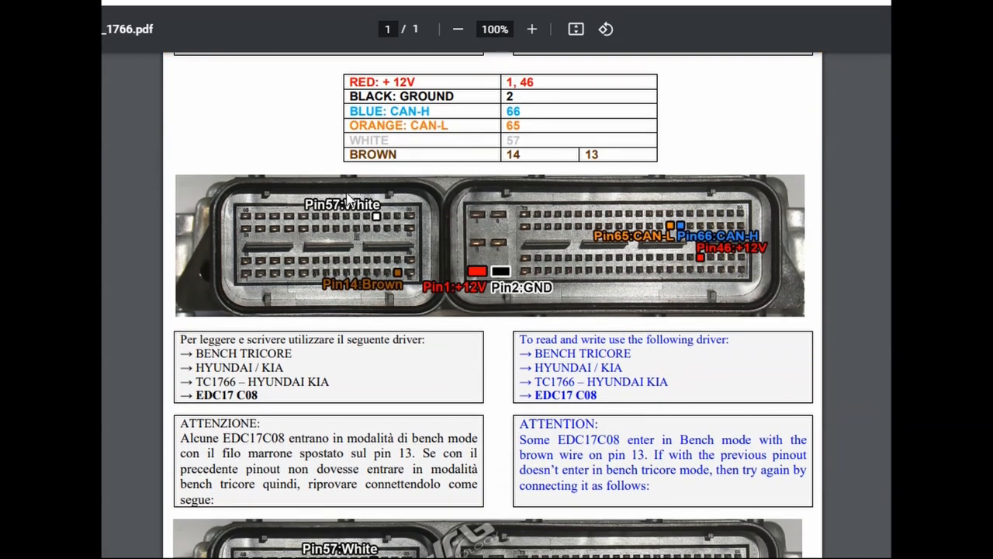
mouse_move(351, 201)
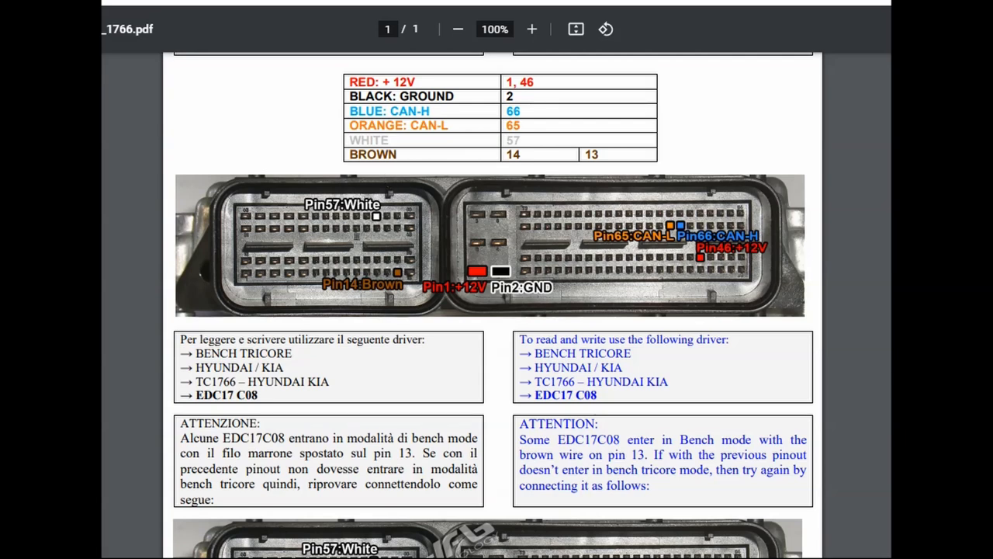
scroll("down", 3)
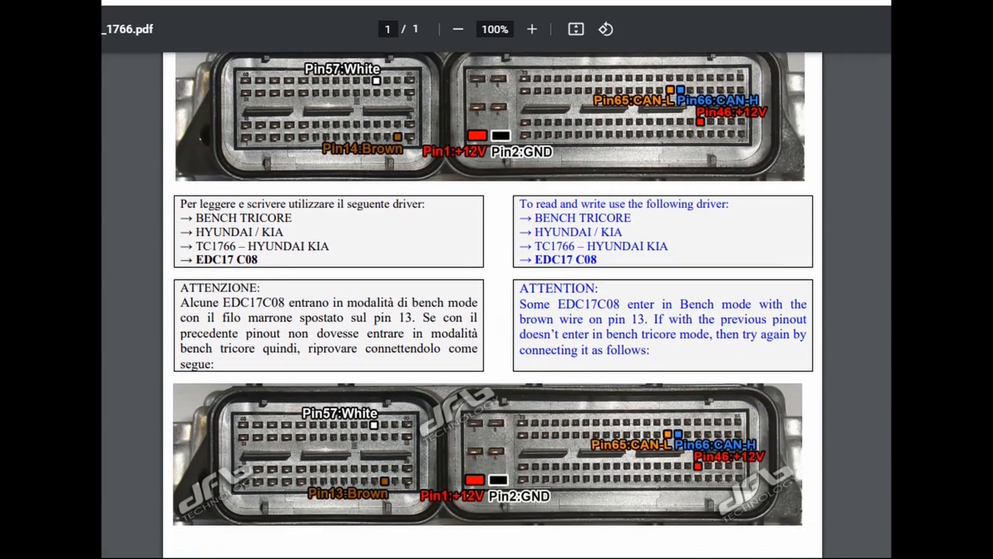
scroll("down", 3)
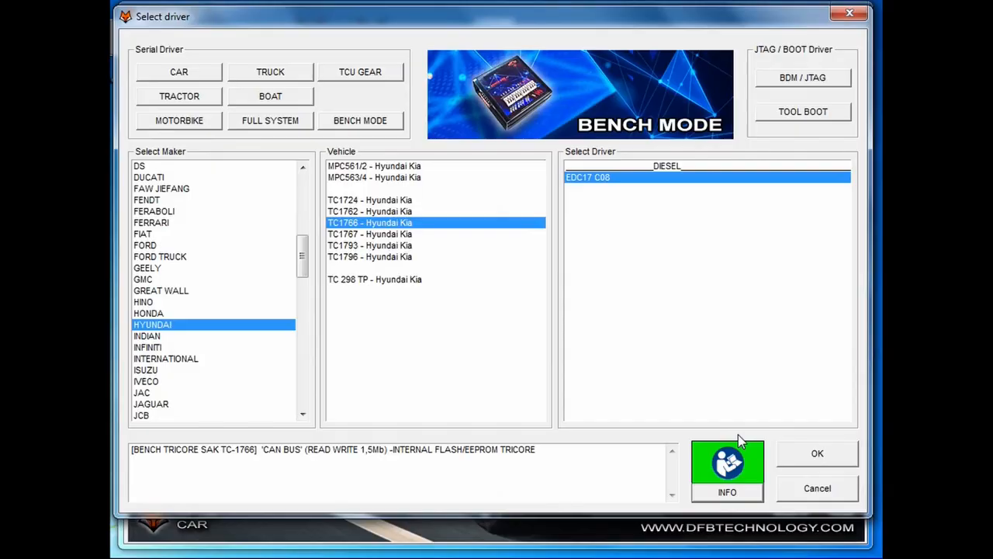
mouse_move(813, 459)
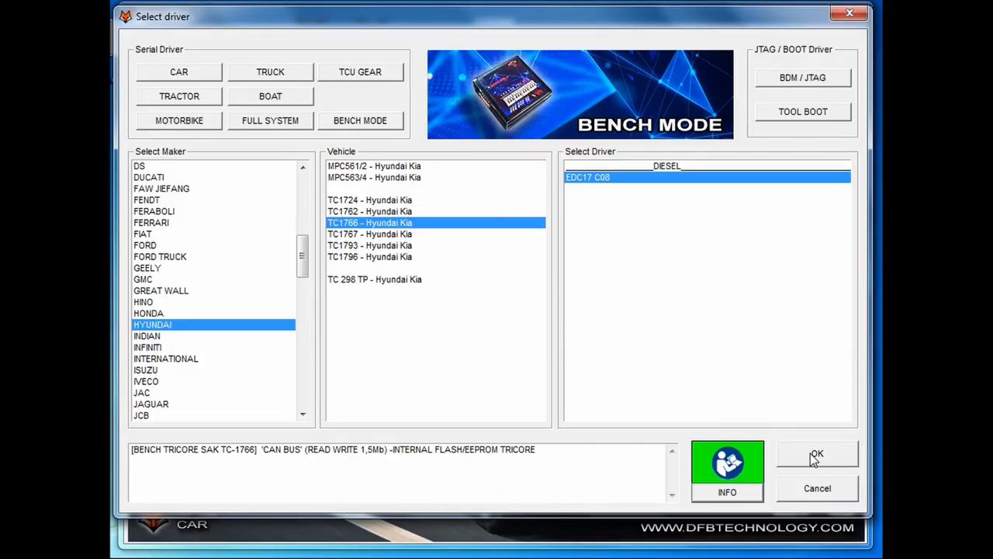
Confirm the EDC17 C08 driver and connect, acknowledging the Keep ECU Power ON message.
left_click(816, 453)
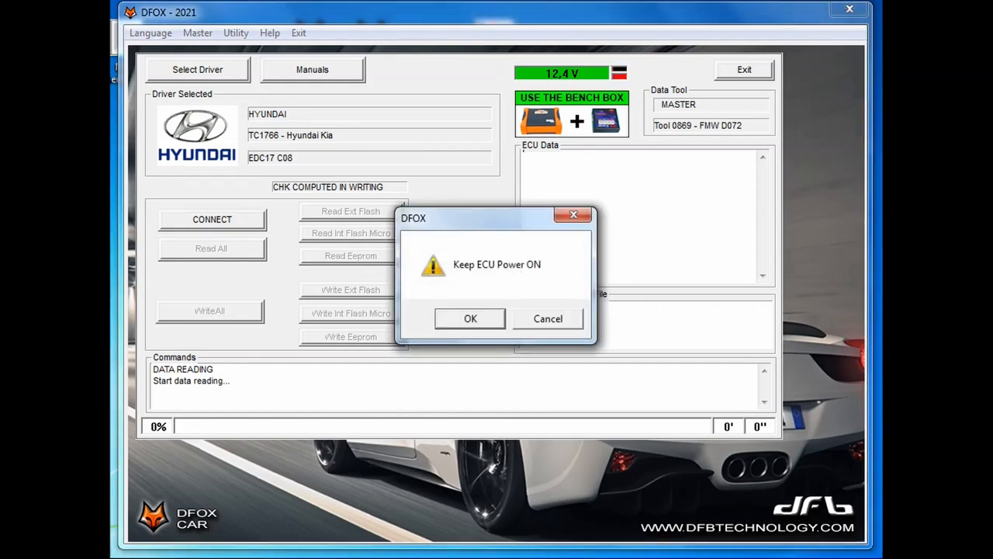
left_click(470, 319)
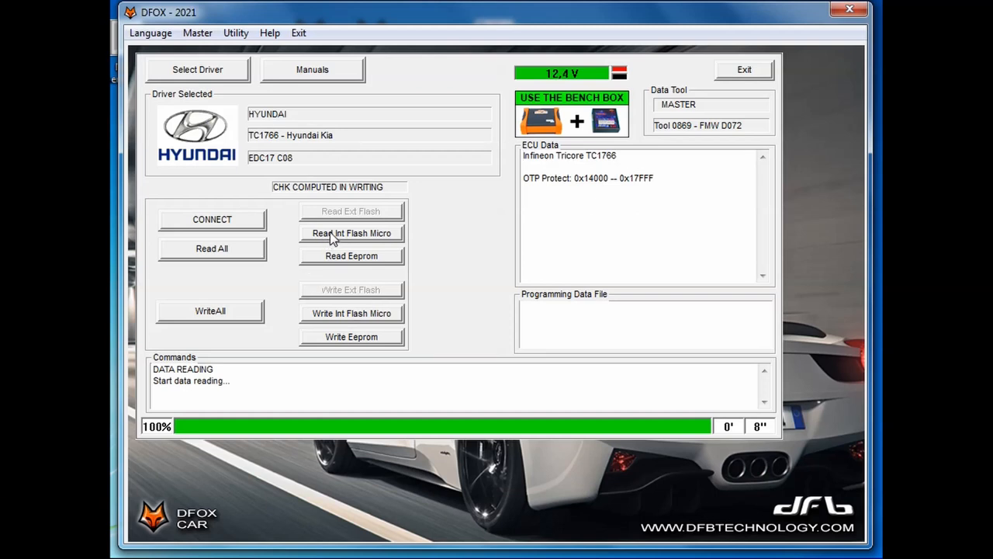
Read the EEPROM and save it as EEPROM-ORIGINAL in C:\HYUNDAI IX35 EDC17C08.
left_click(351, 233)
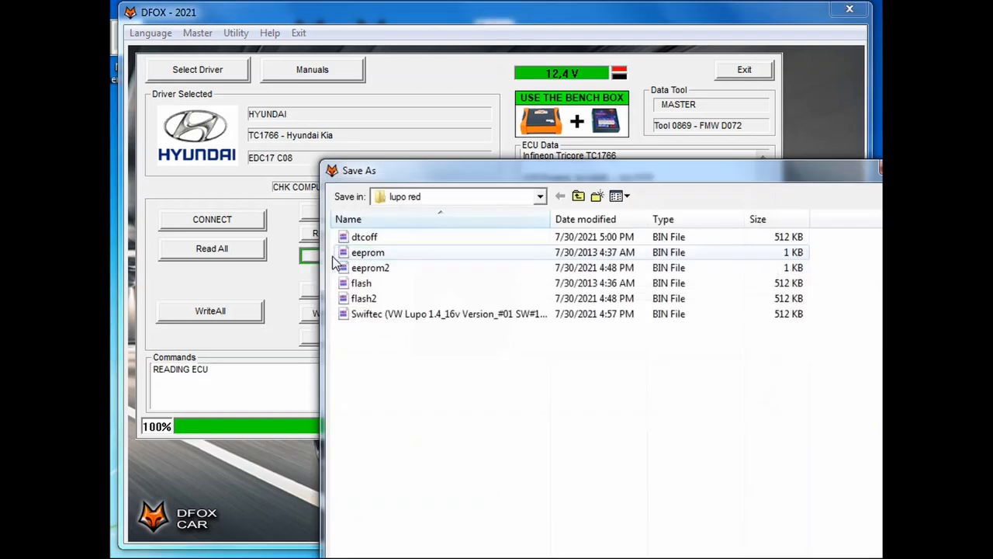
left_click(577, 195)
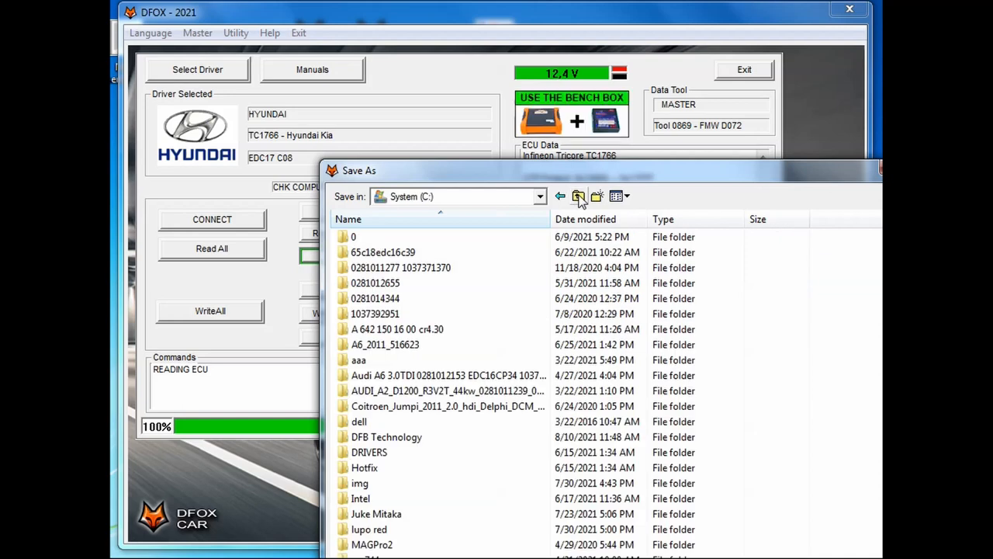
left_click(596, 195)
type("EEPROM-ORIGINA")
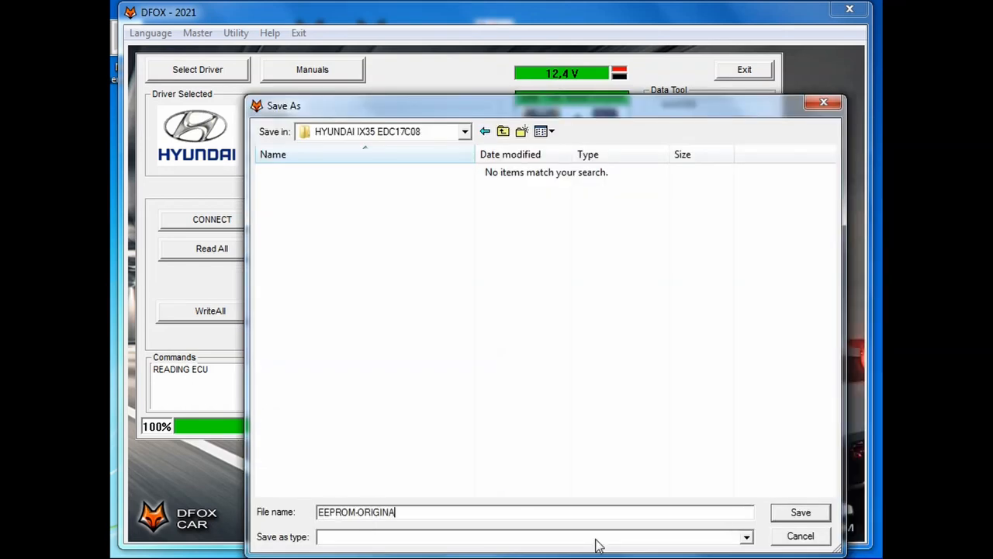
left_click(801, 512)
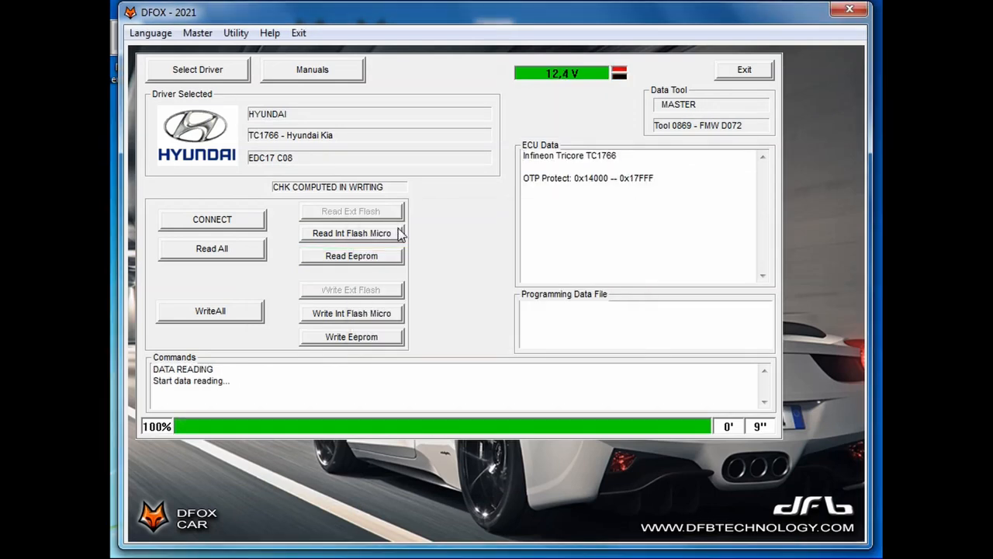
Read the internal flash and save it as INT-FLASH in the HYUNDAI IX35 EDC17C08 folder.
left_click(351, 233)
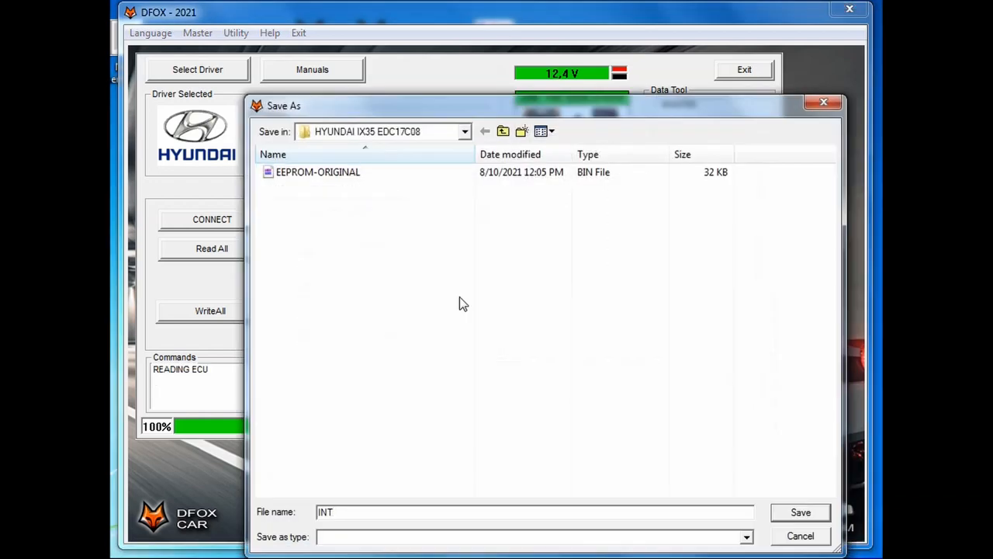
type("-FLASH")
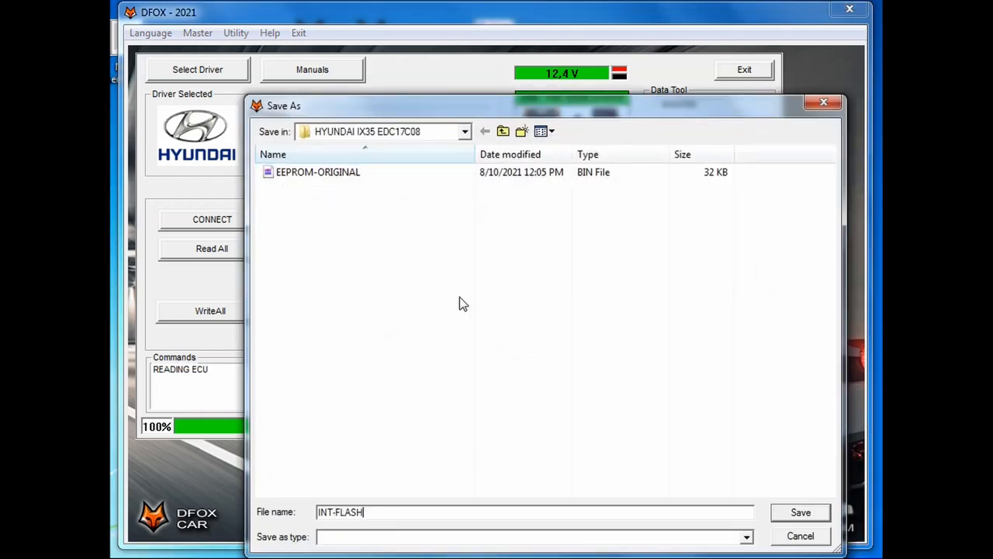
left_click(801, 512)
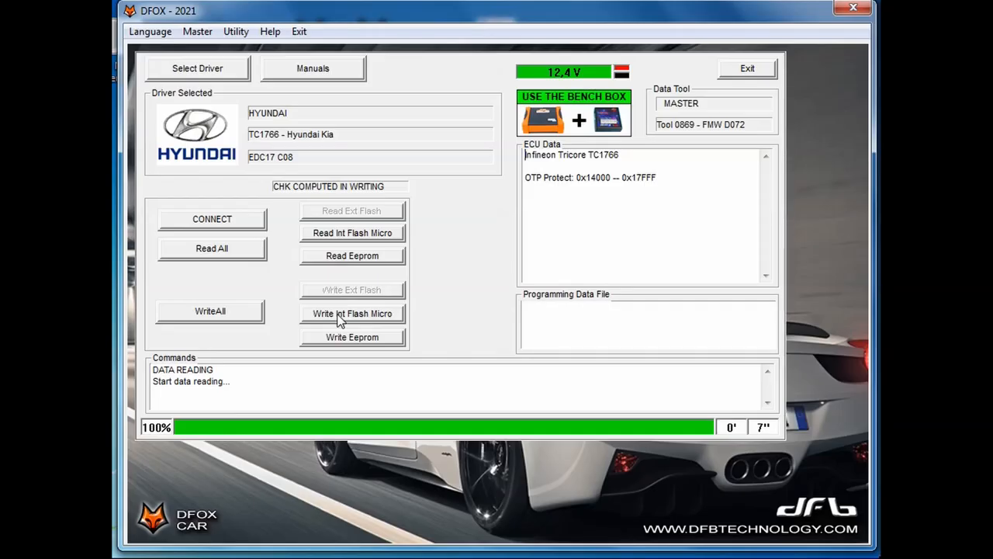
Start Write Int Flash Micro with the FLASH-ORIGINAL+TUNED_EGRoff_DPFoff tuned file.
left_click(351, 313)
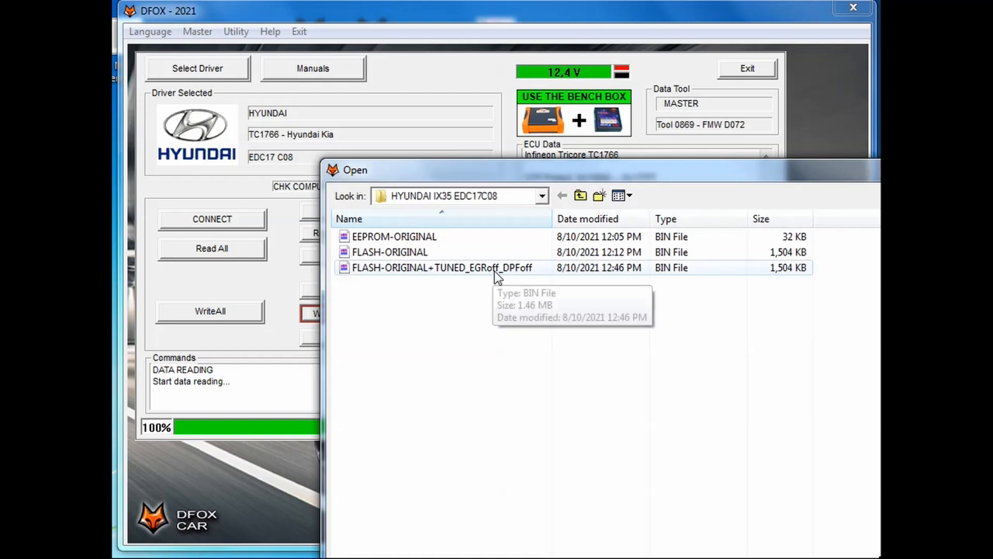
left_click(442, 267)
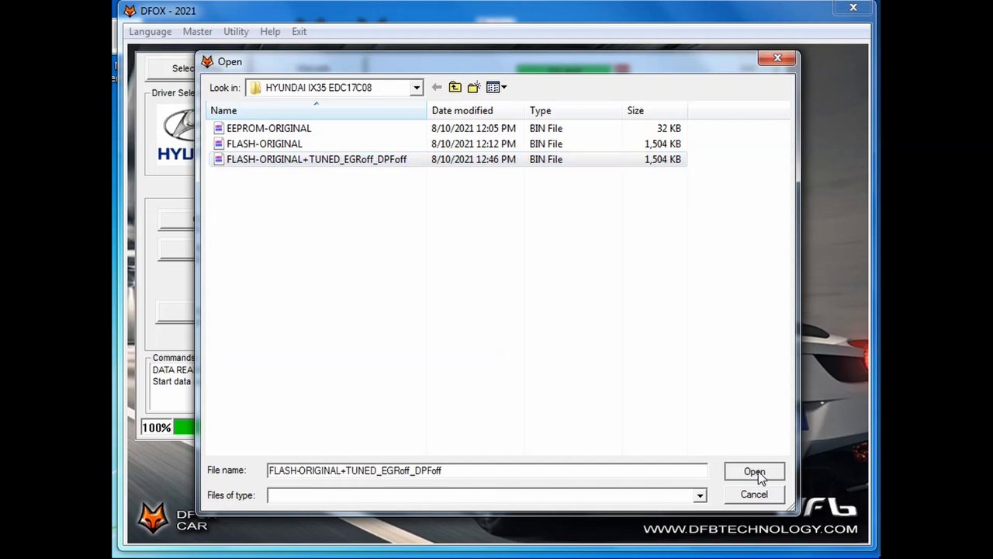
left_click(754, 471)
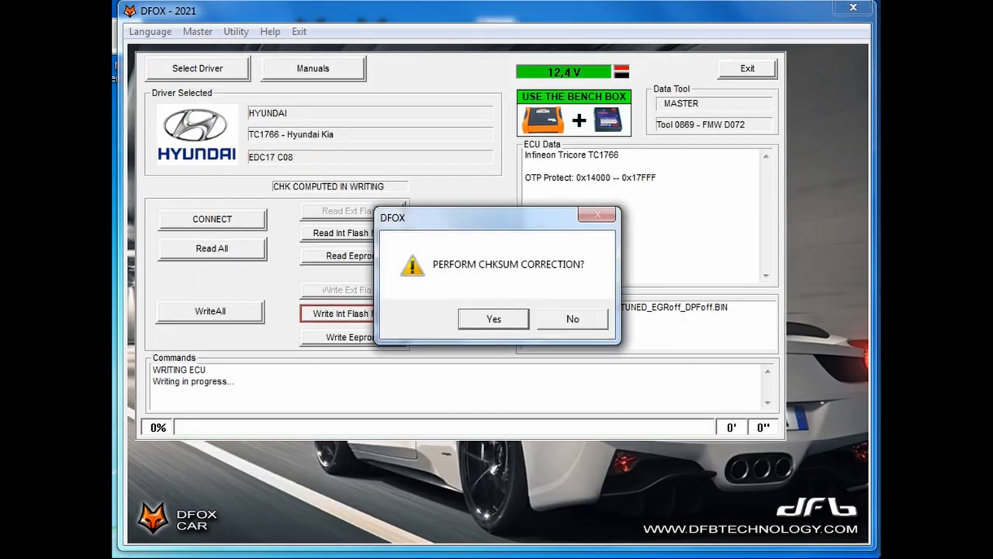
Agree to checksum correction against FLASH-ORIGINAL and accept the corrected checksum.
left_click(493, 319)
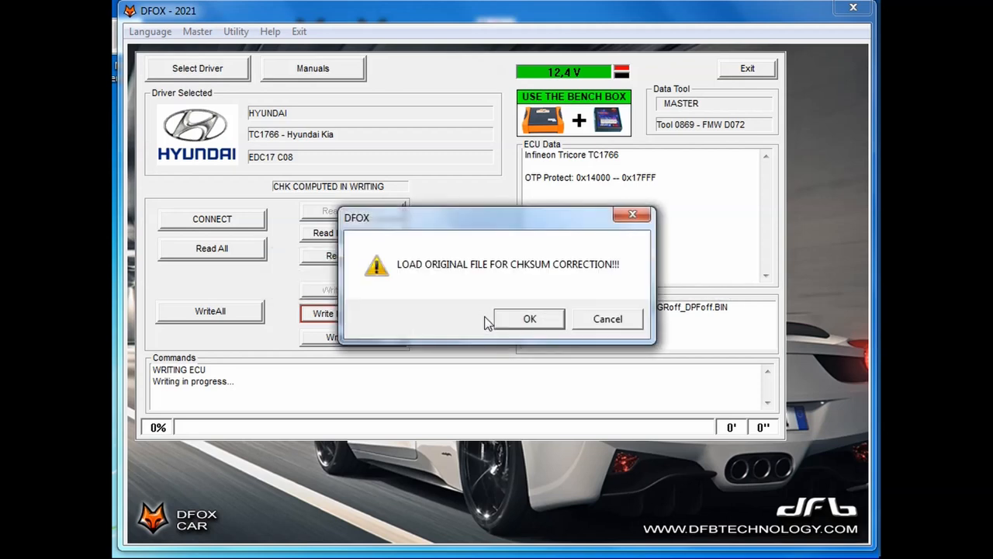
left_click(530, 318)
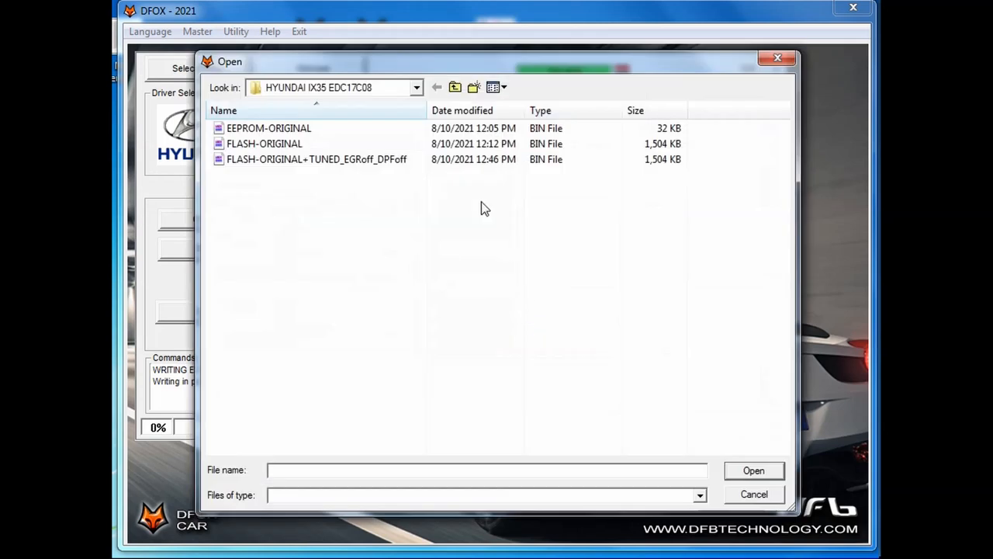
mouse_move(264, 143)
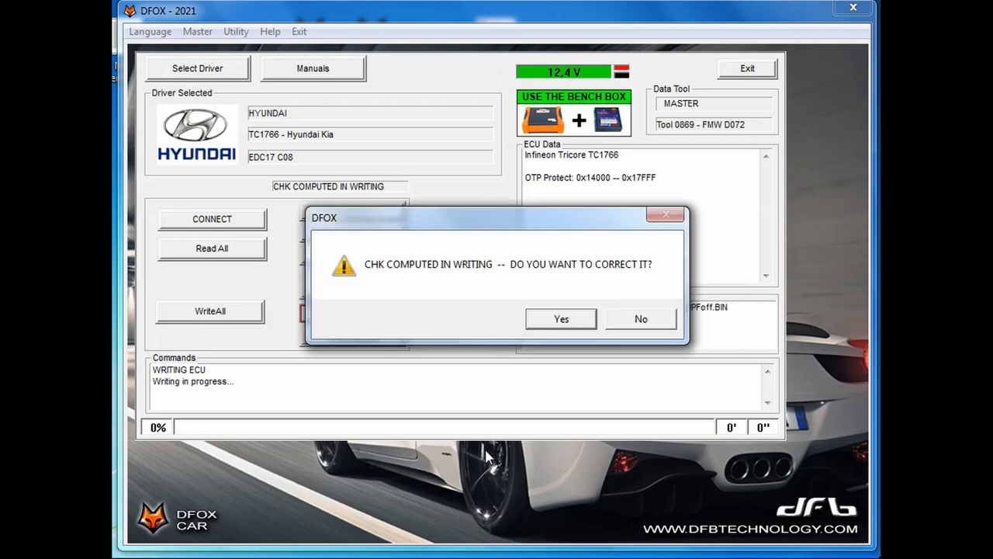
left_click(562, 319)
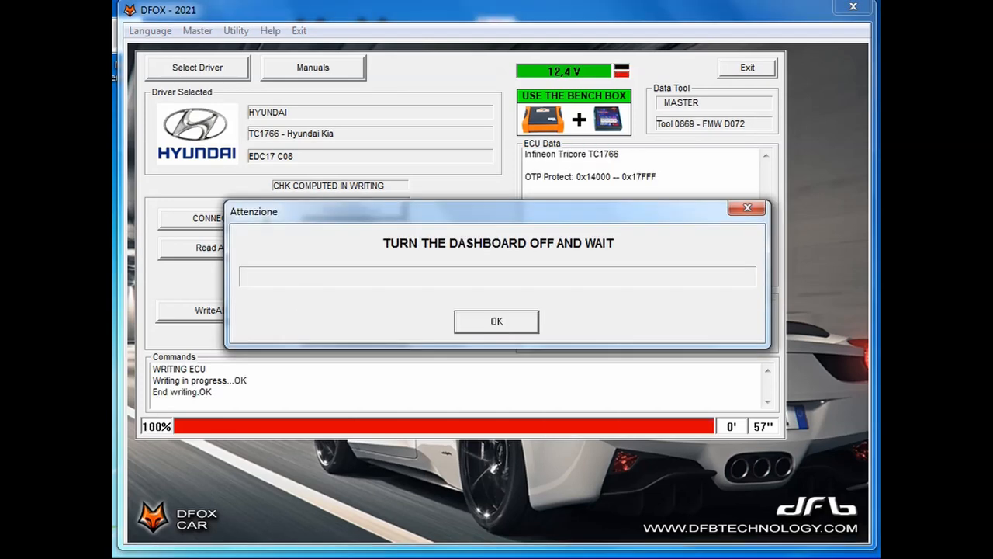
Acknowledge the TURN THE DASHBOARD OFF AND WAIT message after writing OK.
left_click(497, 321)
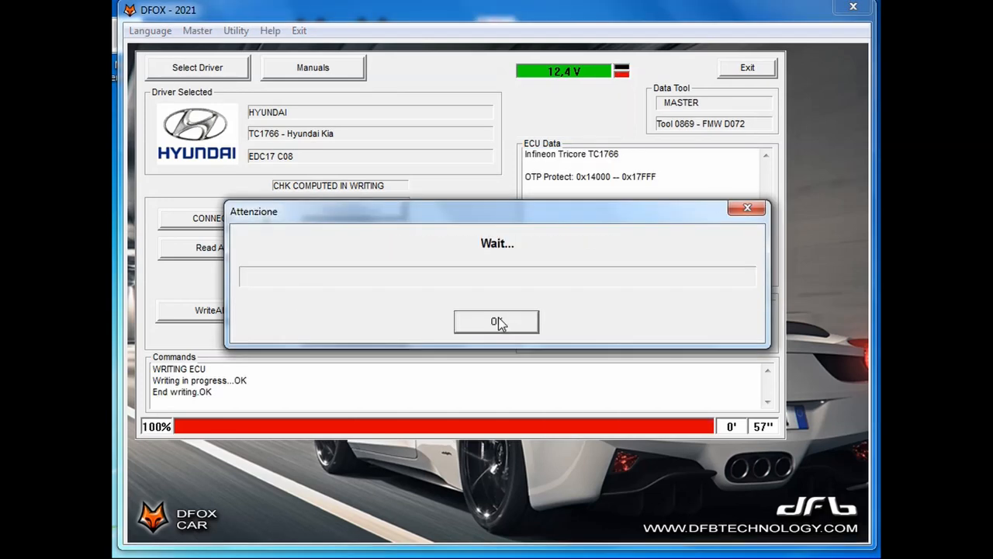